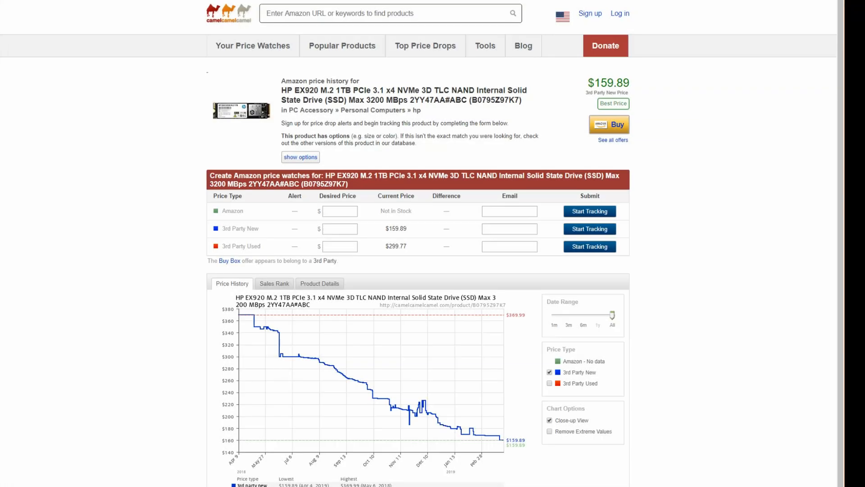
Scroll through the camelcamelcamel price charts for the HP EX920, Intel 660p and Crucial P1
scroll(down, 3)
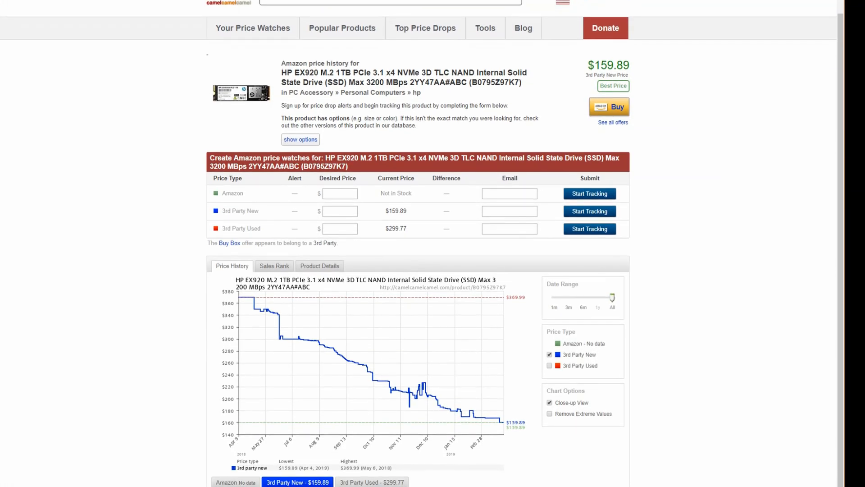
scroll(down, 3)
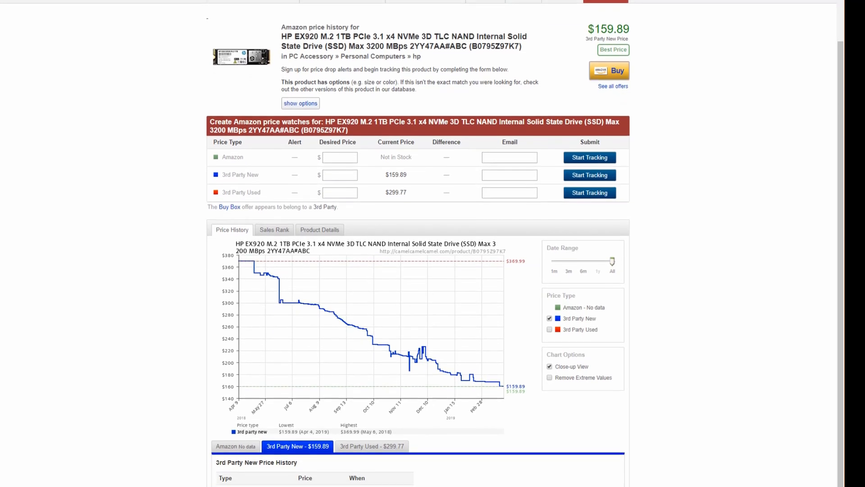
scroll(down, 3)
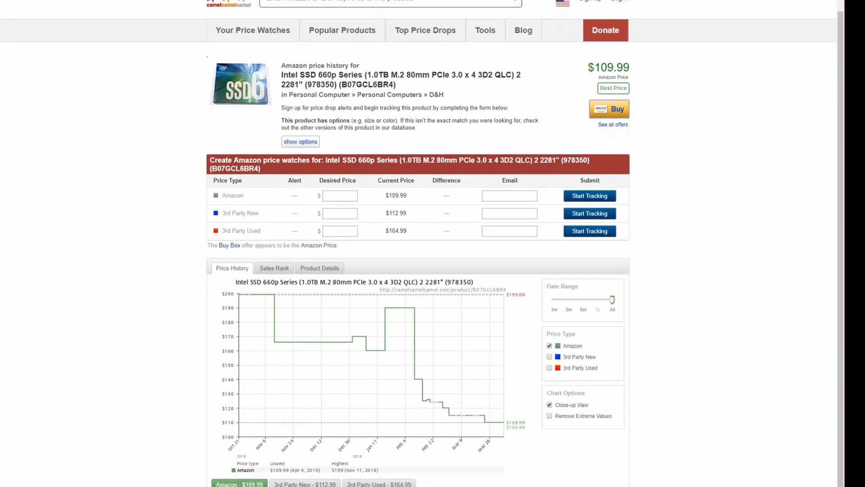
scroll(down, 3)
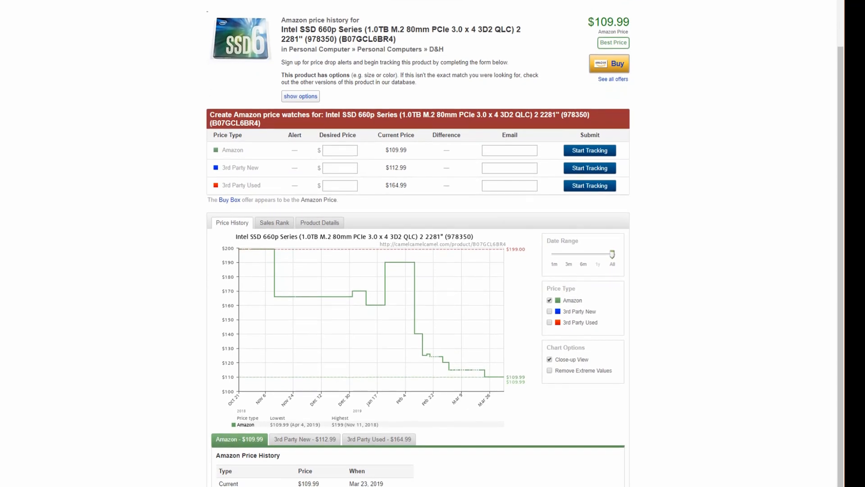
scroll(down, 3)
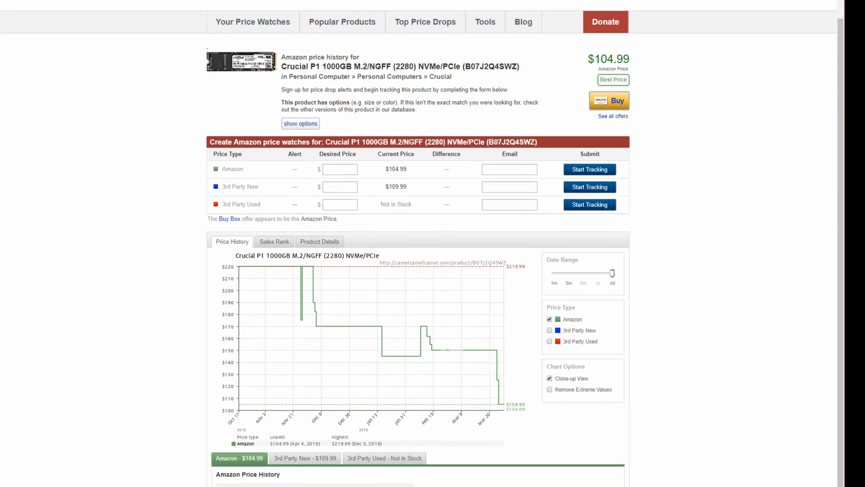
scroll(down, 3)
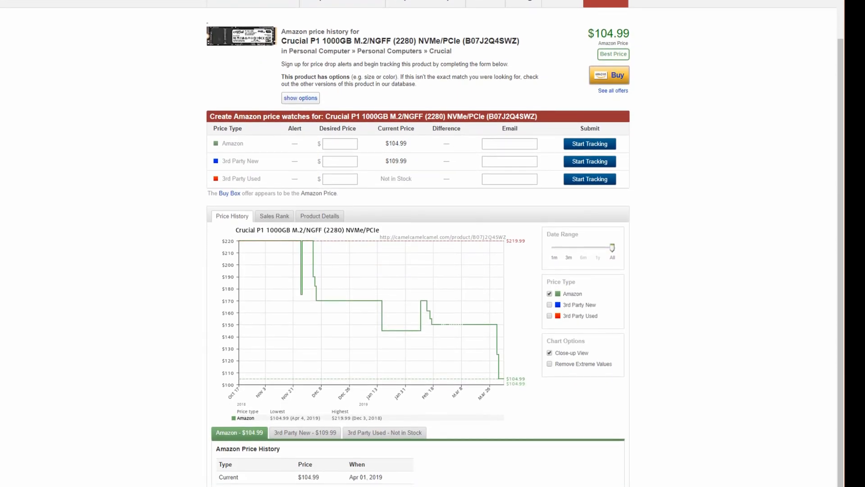
scroll(down, 3)
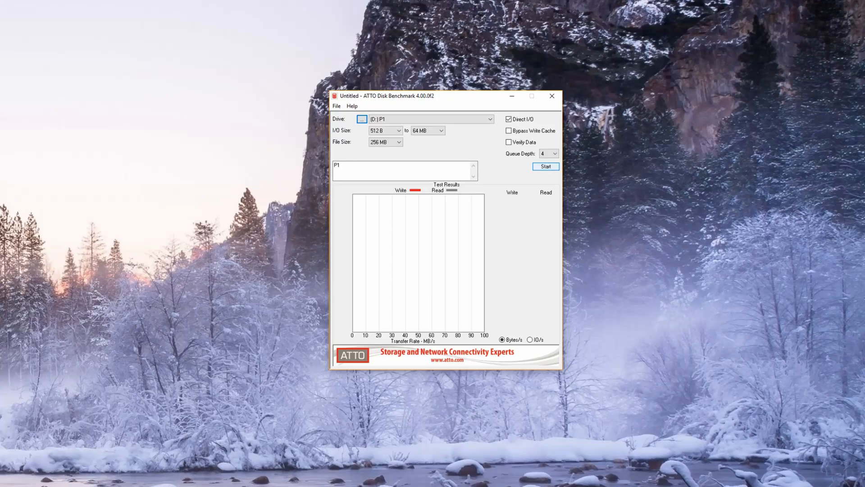
Run the ATTO read/write benchmark on the Crucial P1 drive
click(546, 167)
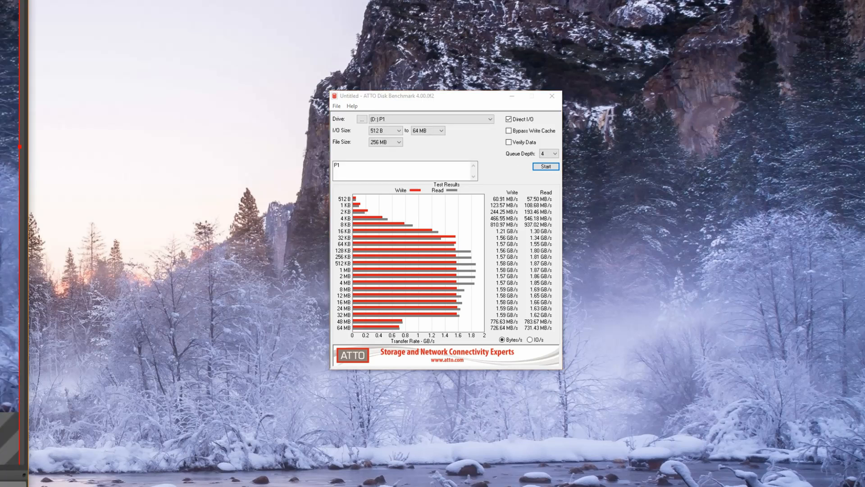
Start a new benchmark run on the Intel 660p drive
click(545, 166)
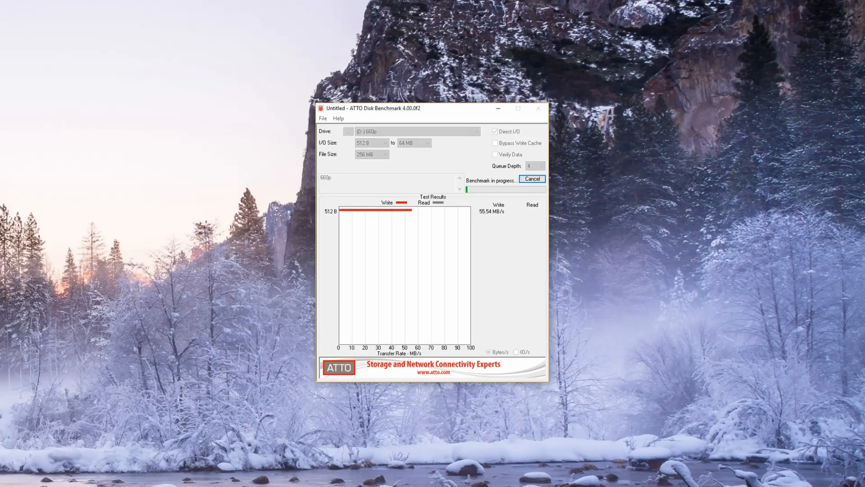